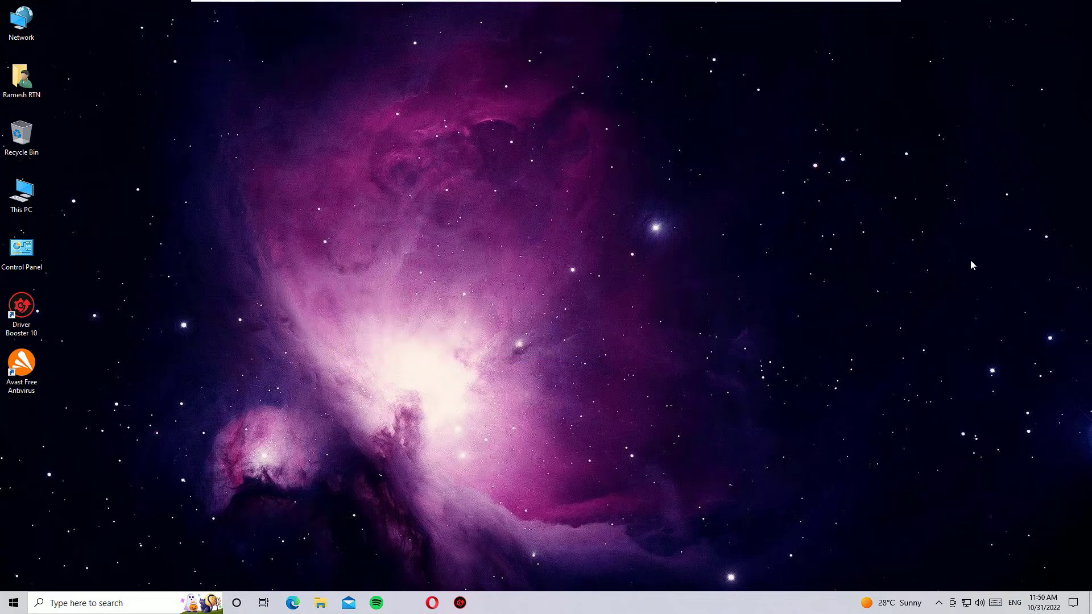
Step: Right-click an empty spot on the desktop to show its context menu
right_click(547, 201)
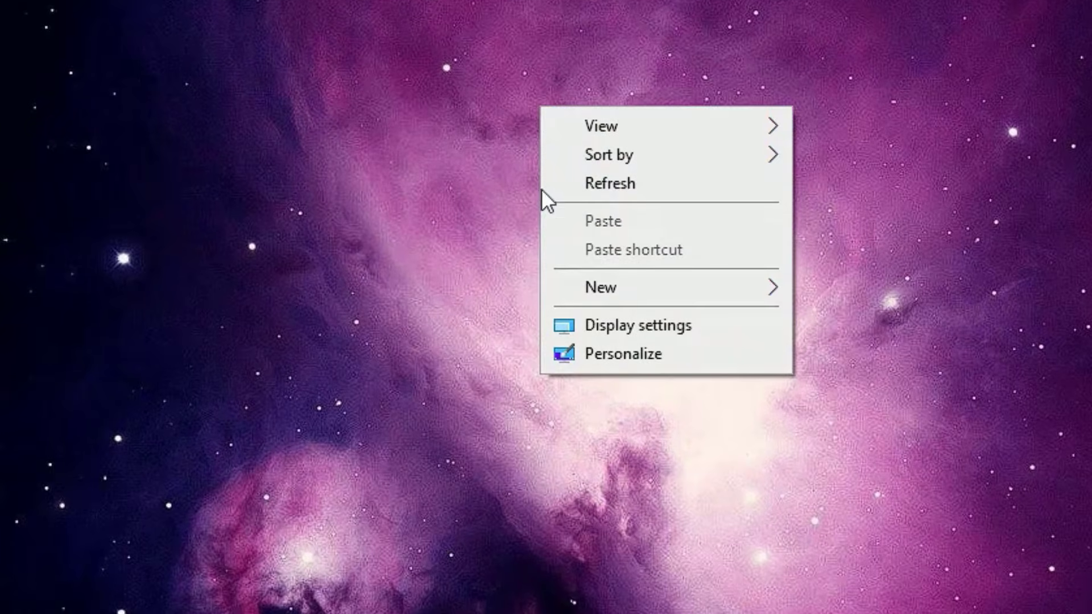
Step: In Display settings, set resolution to 1920 × 1080 at 100% scale, then close Settings
click(637, 325)
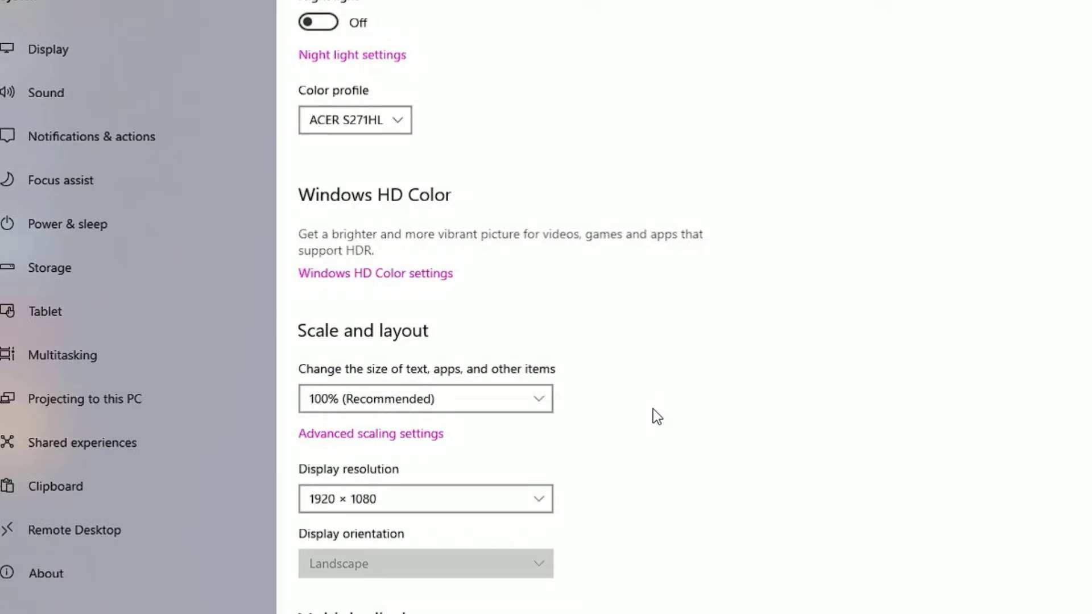
scroll(up, 3)
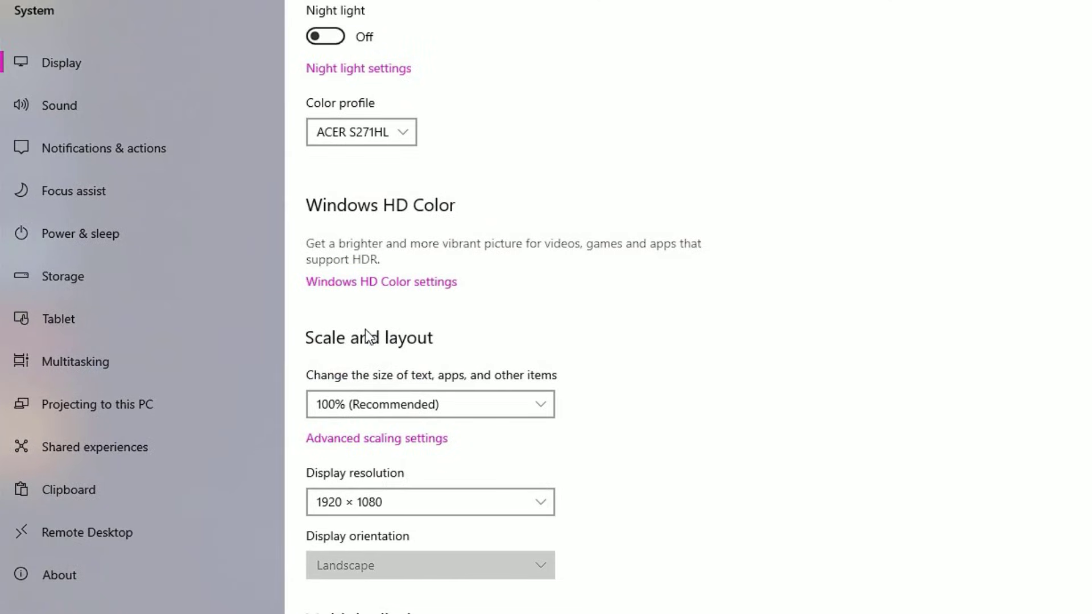
click(429, 404)
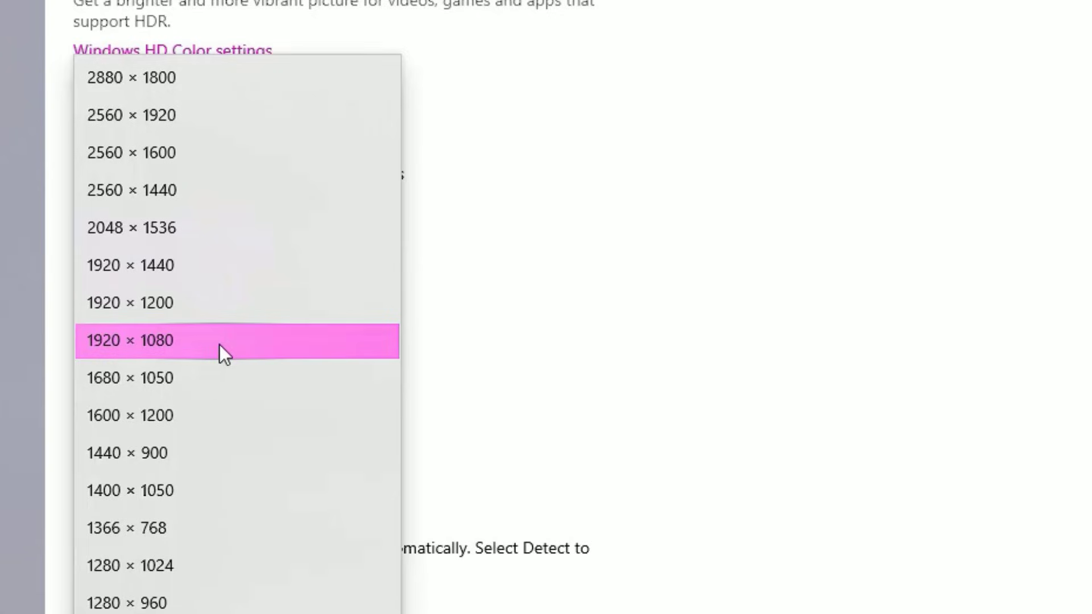
scroll(up, 3)
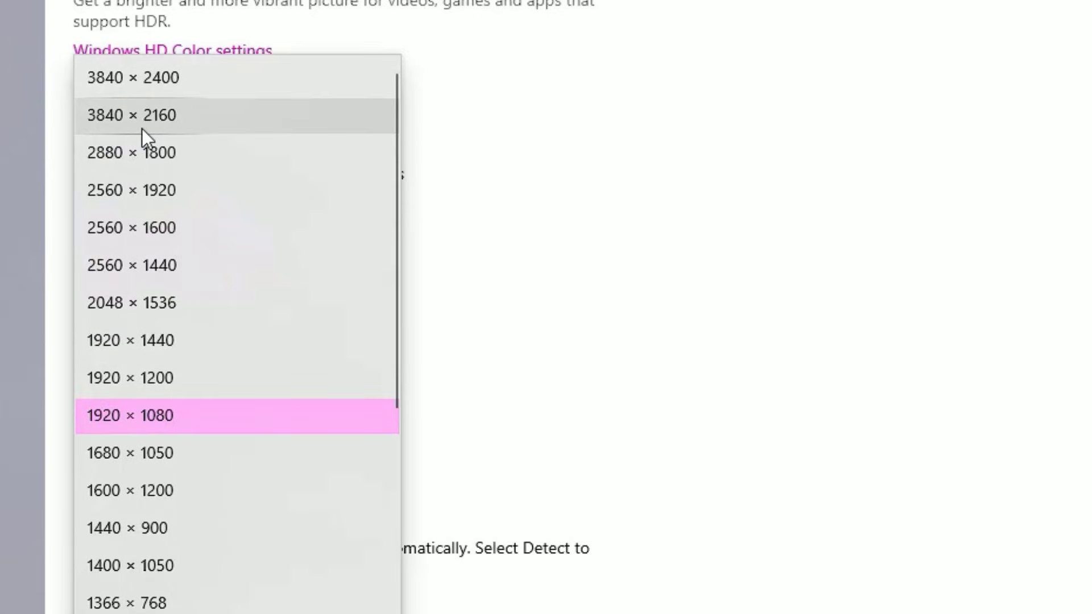
mouse_move(172, 415)
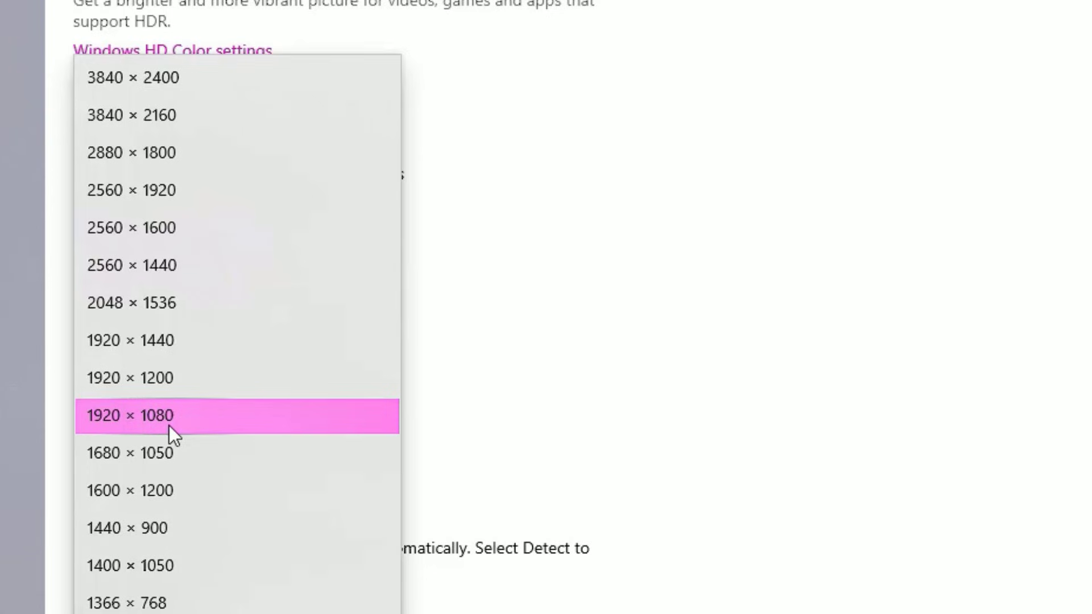
click(130, 416)
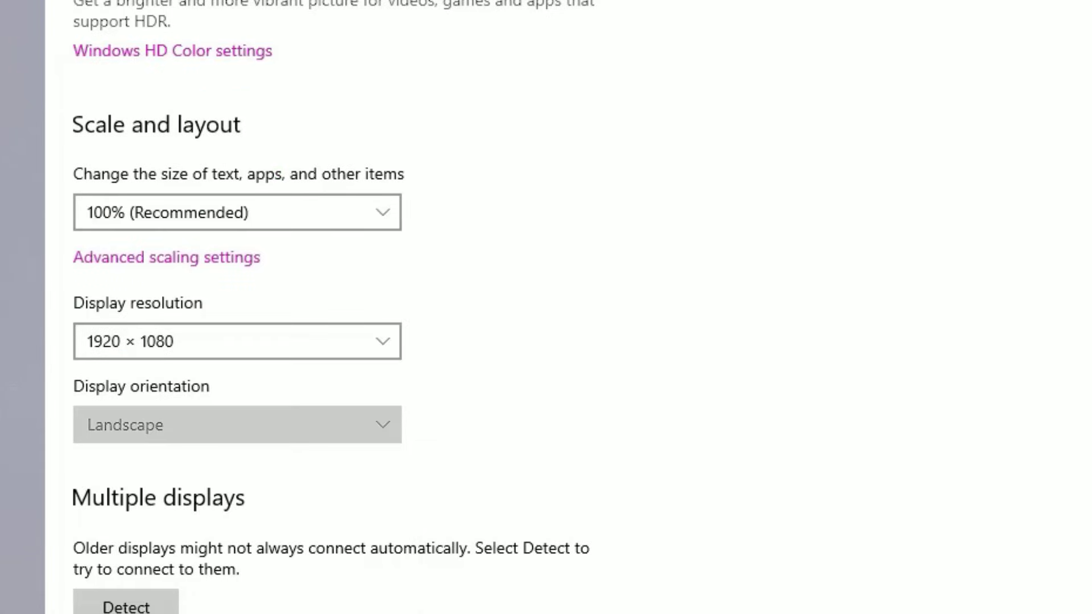
scroll(up, 3)
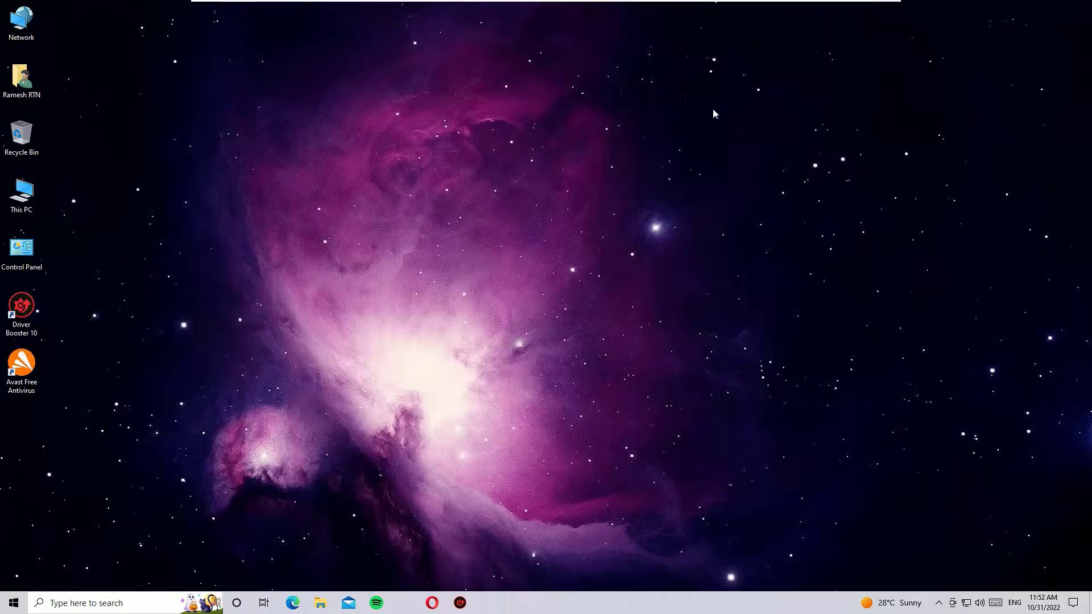
mouse_move(335, 263)
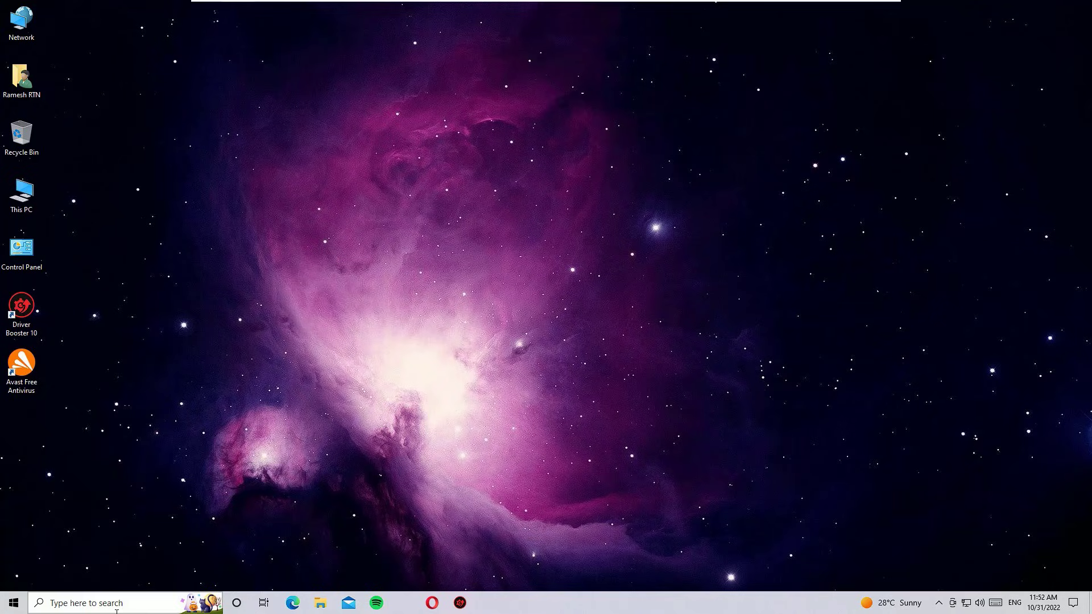
Step: Search the taskbar for 'dev' to reach Device Manager
click(84, 603)
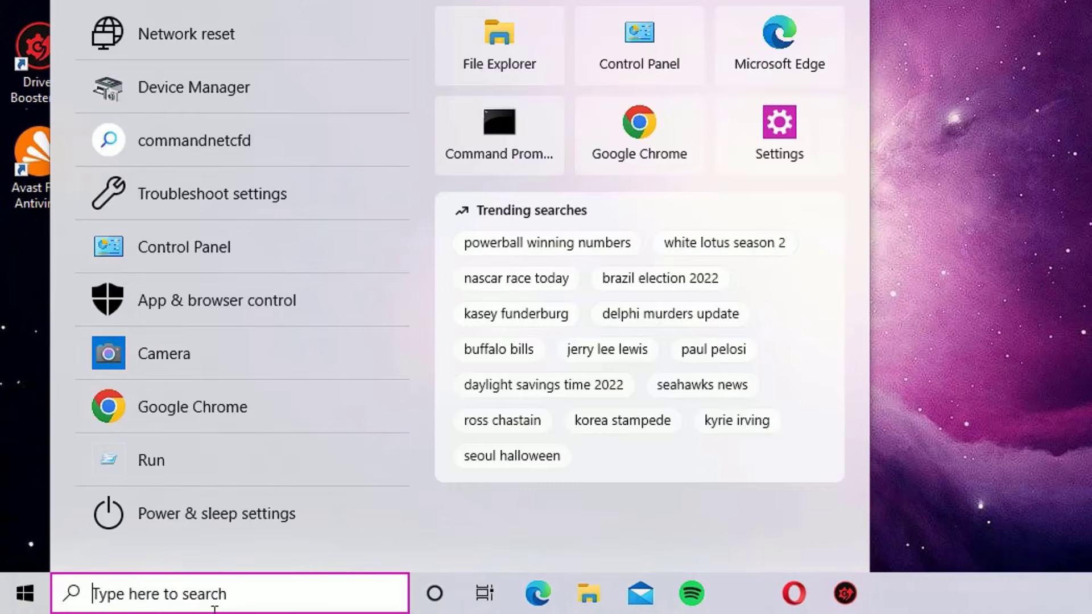
text(dev)
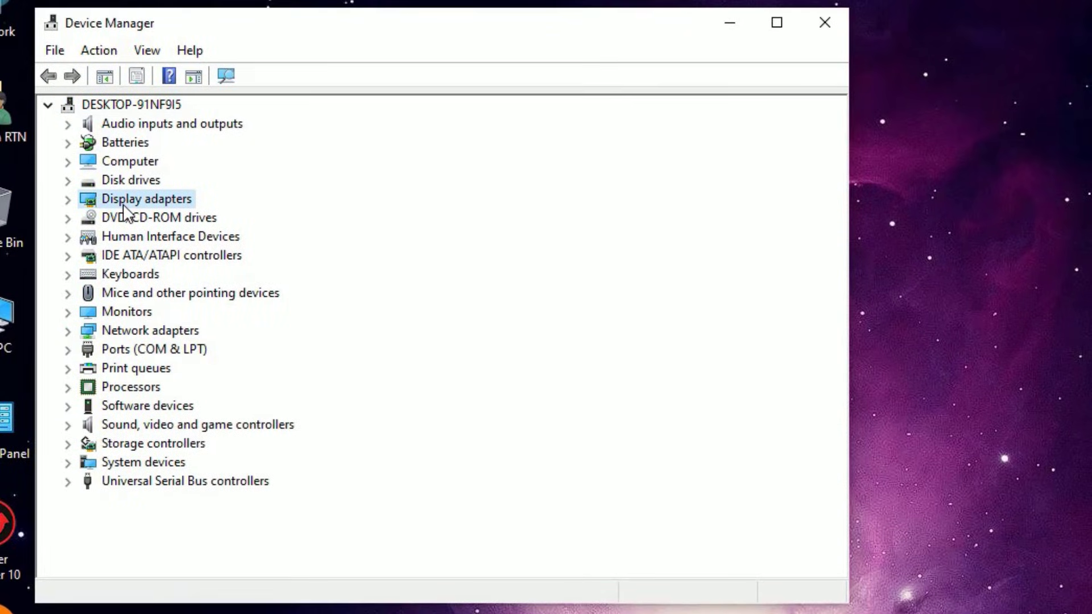
Step: Under Display adapters, choose Update driver for VMware SVGA 3D
click(68, 198)
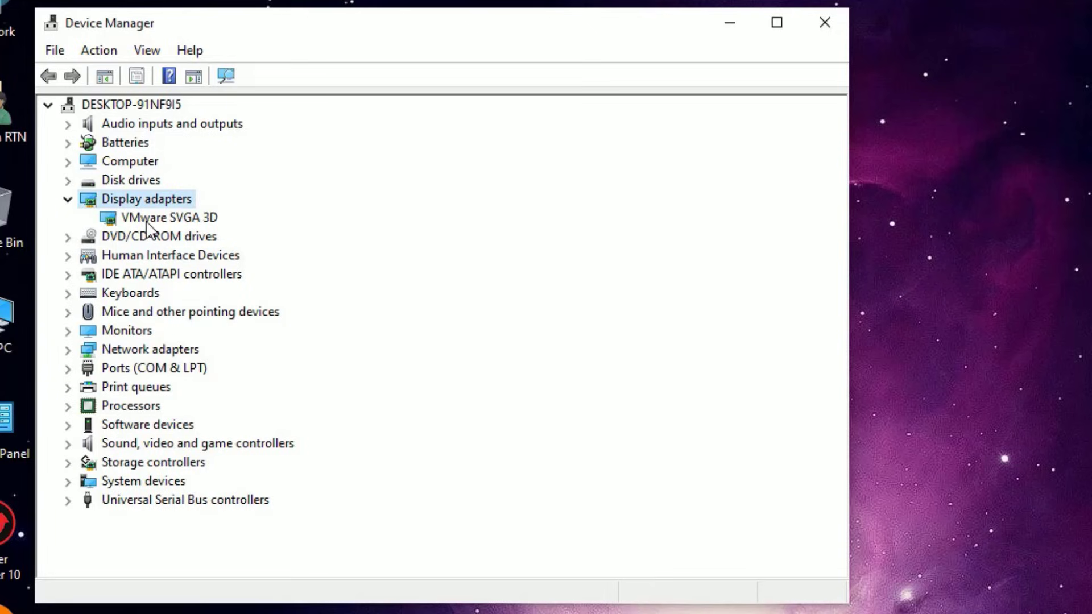
click(168, 217)
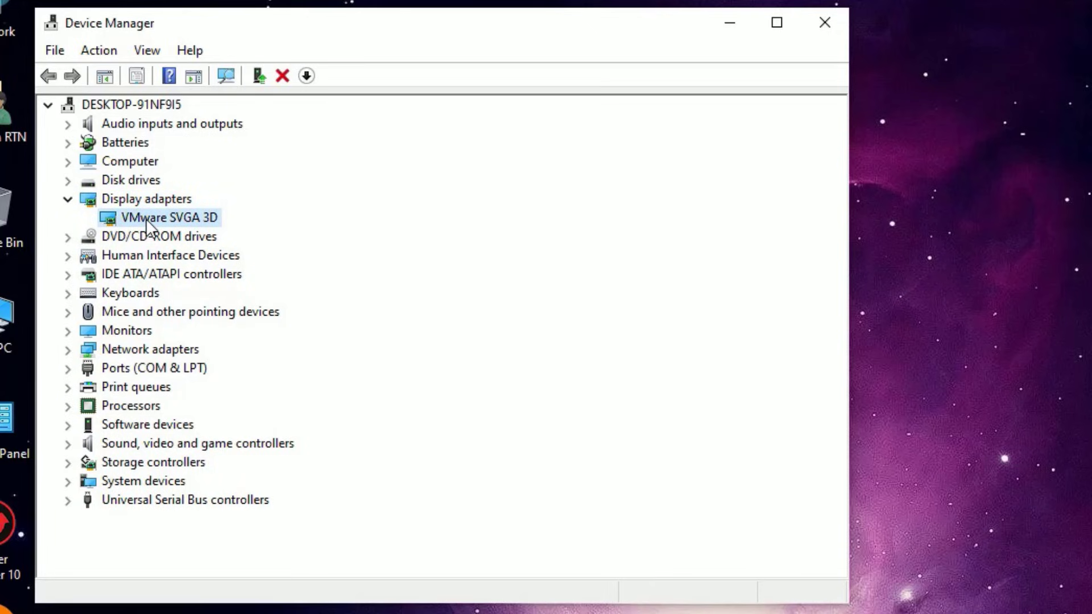
right_click(166, 216)
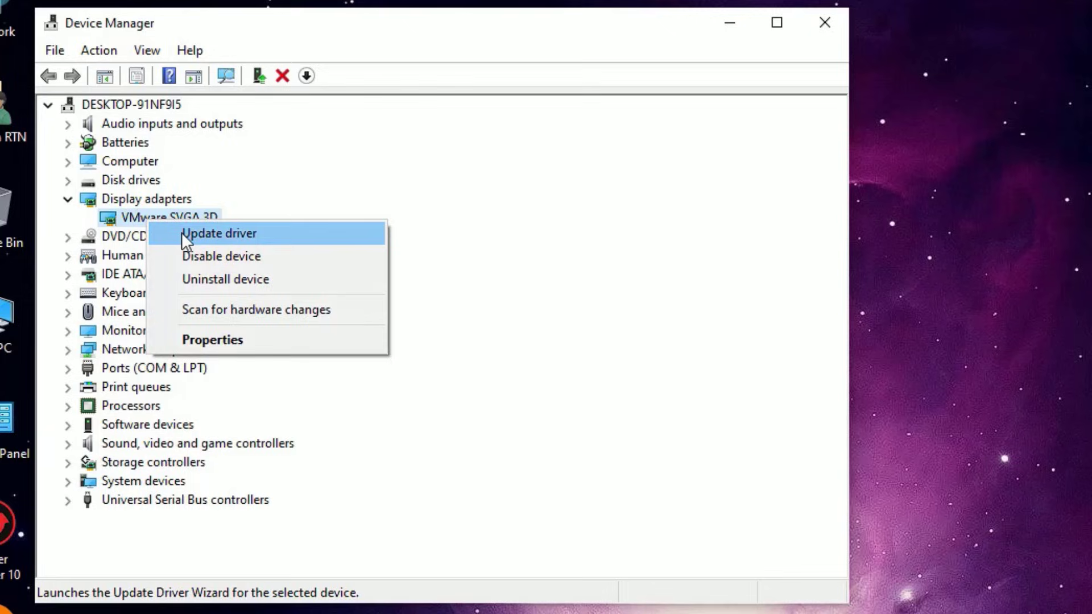
click(218, 233)
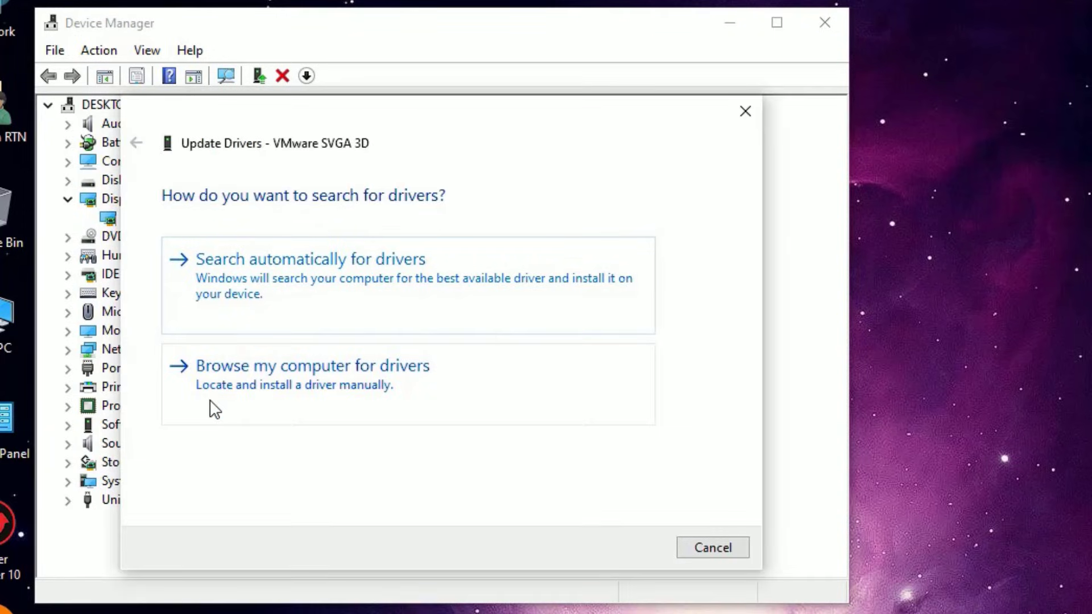
Step: Install the Microsoft Basic Display Adapter driver from this computer's drivers, then close Device Manager
click(312, 366)
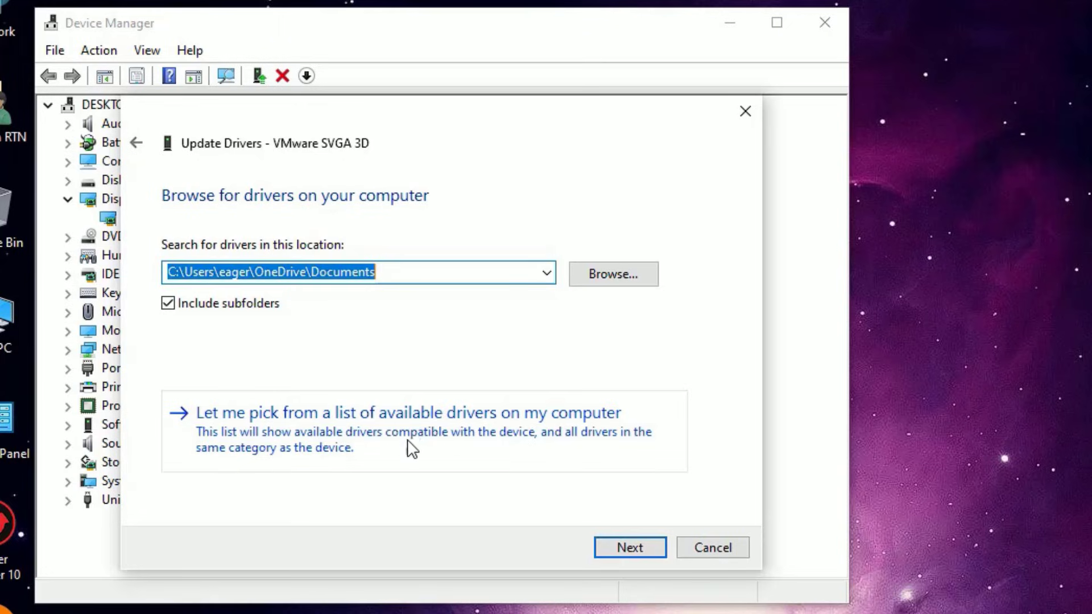
click(409, 412)
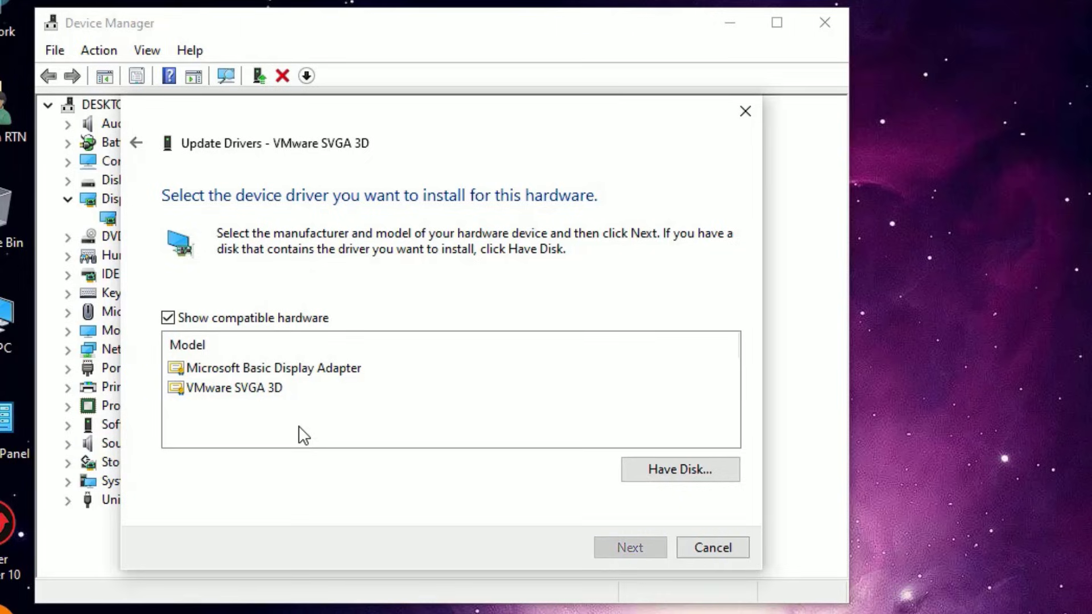
mouse_move(285, 420)
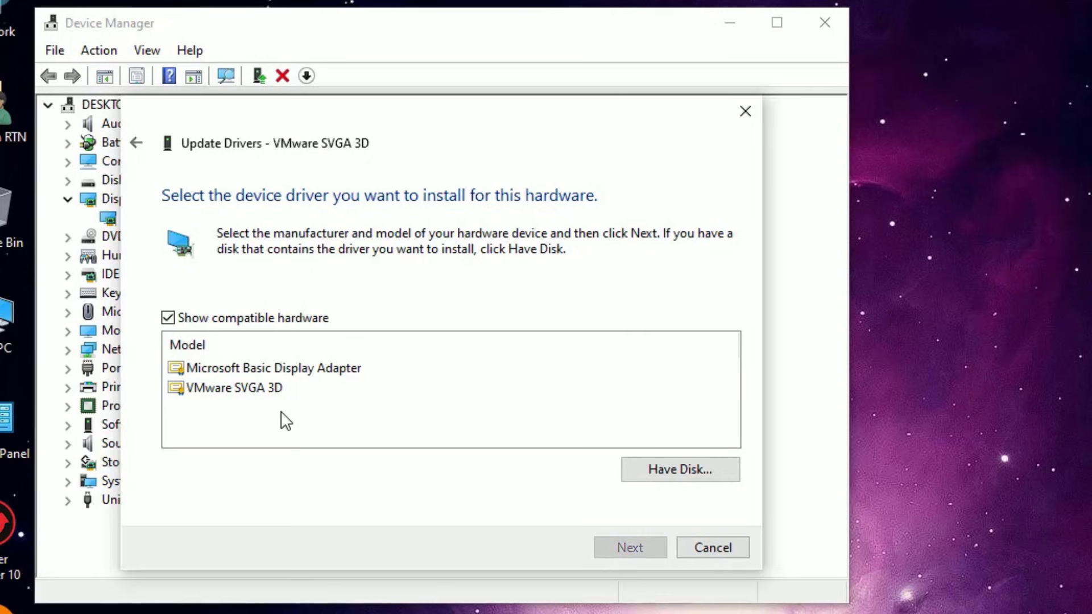
click(234, 388)
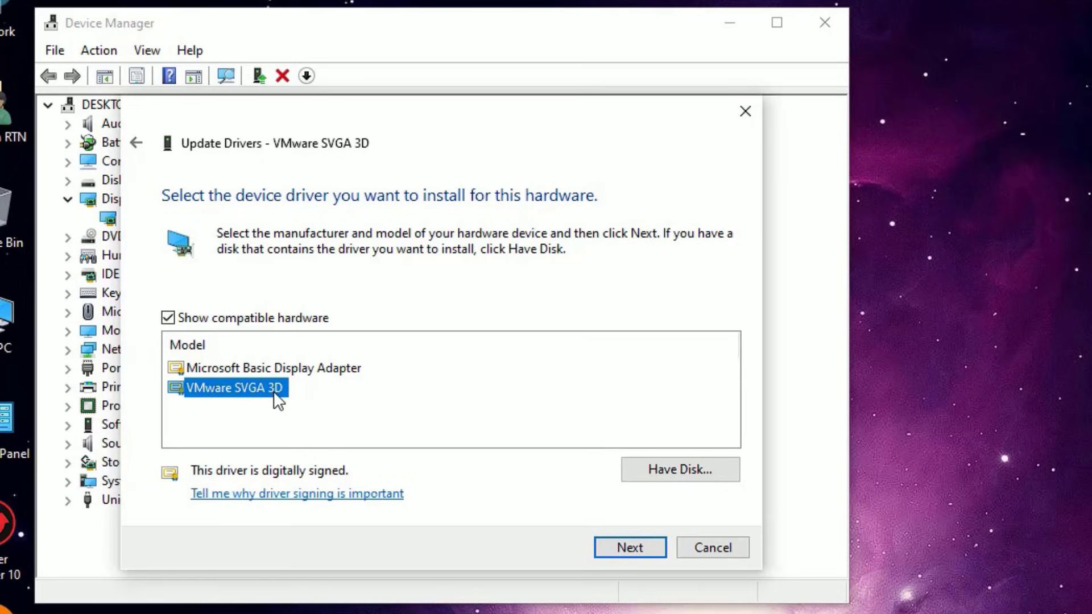
click(272, 367)
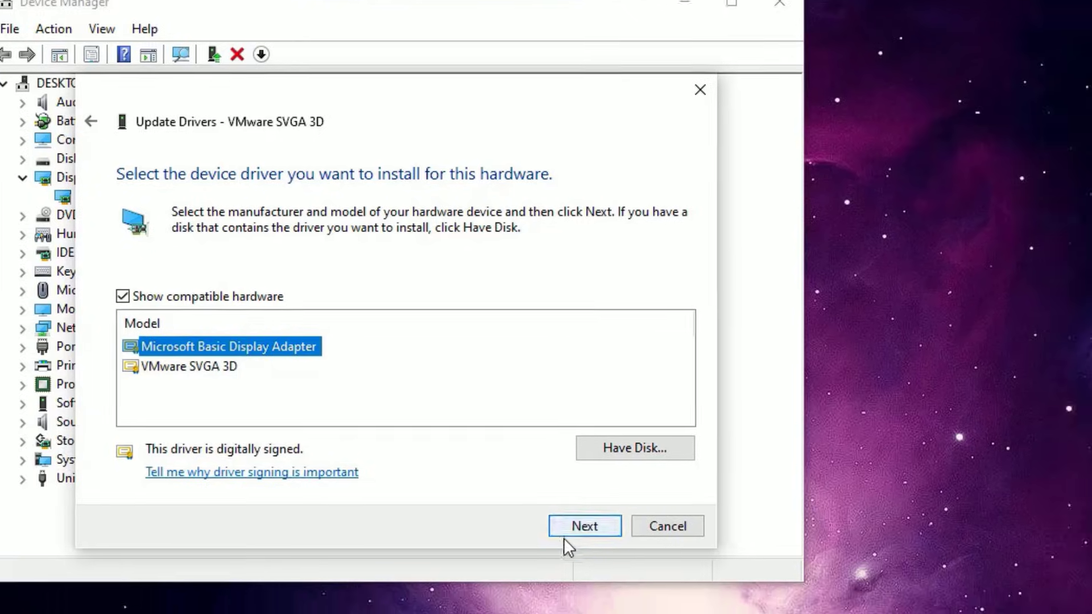
click(584, 525)
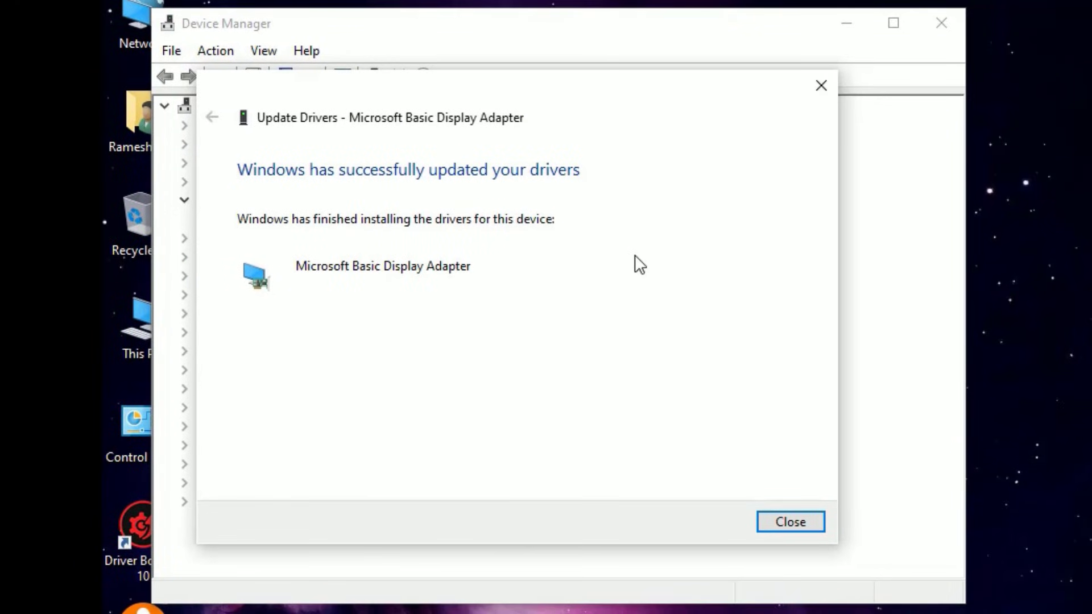
click(790, 521)
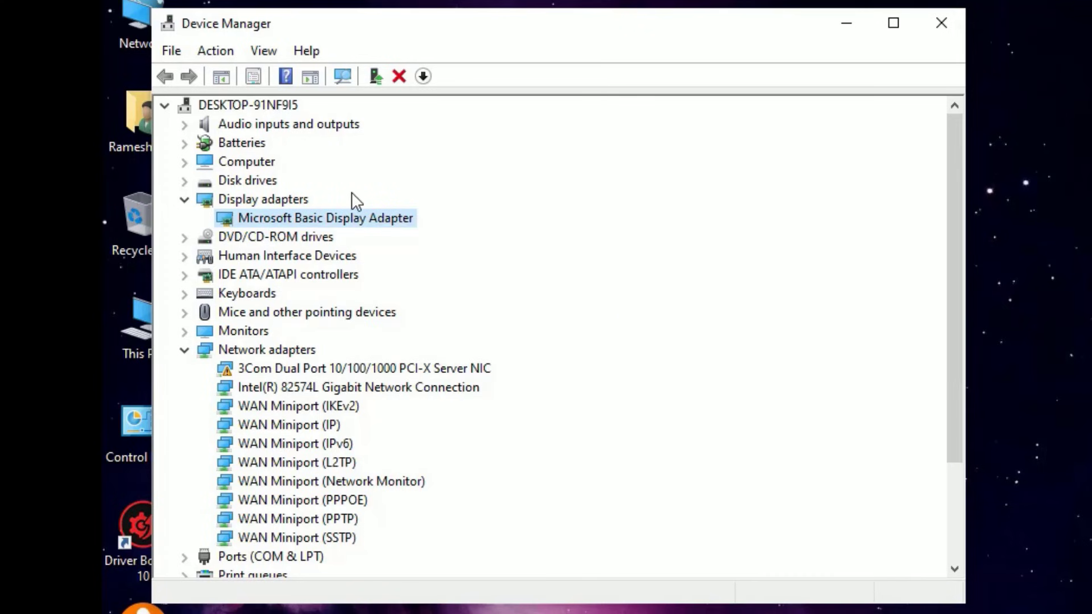
click(940, 23)
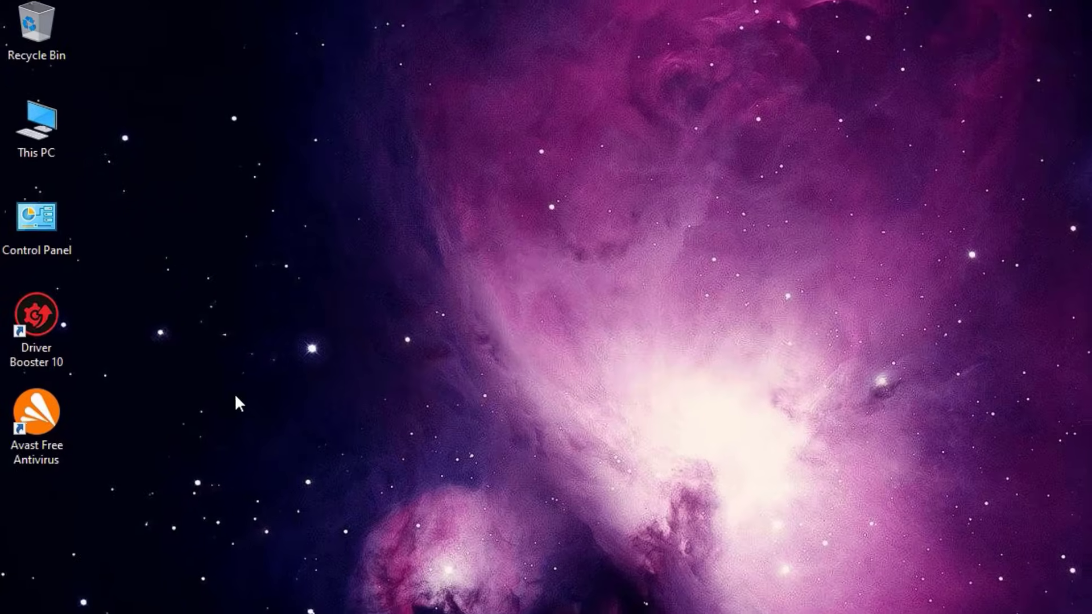
mouse_move(62, 331)
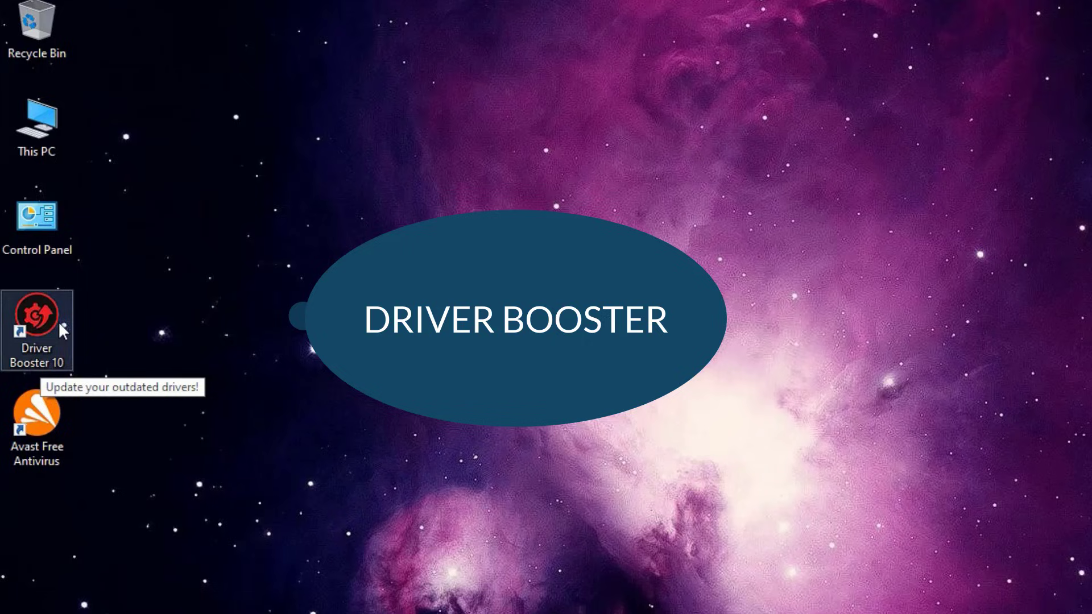
mouse_move(55, 366)
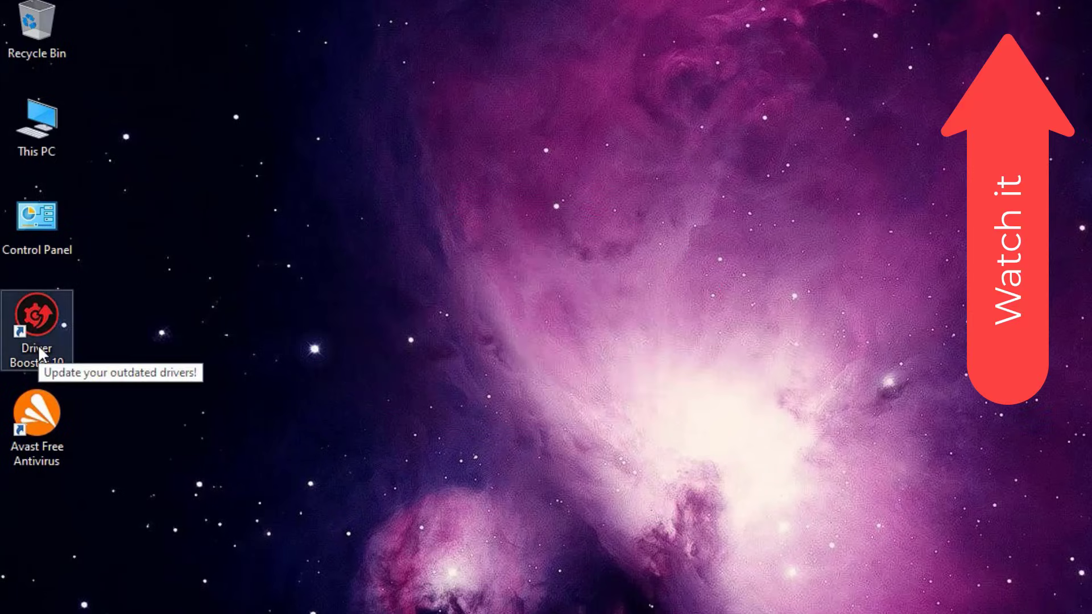
mouse_move(243, 369)
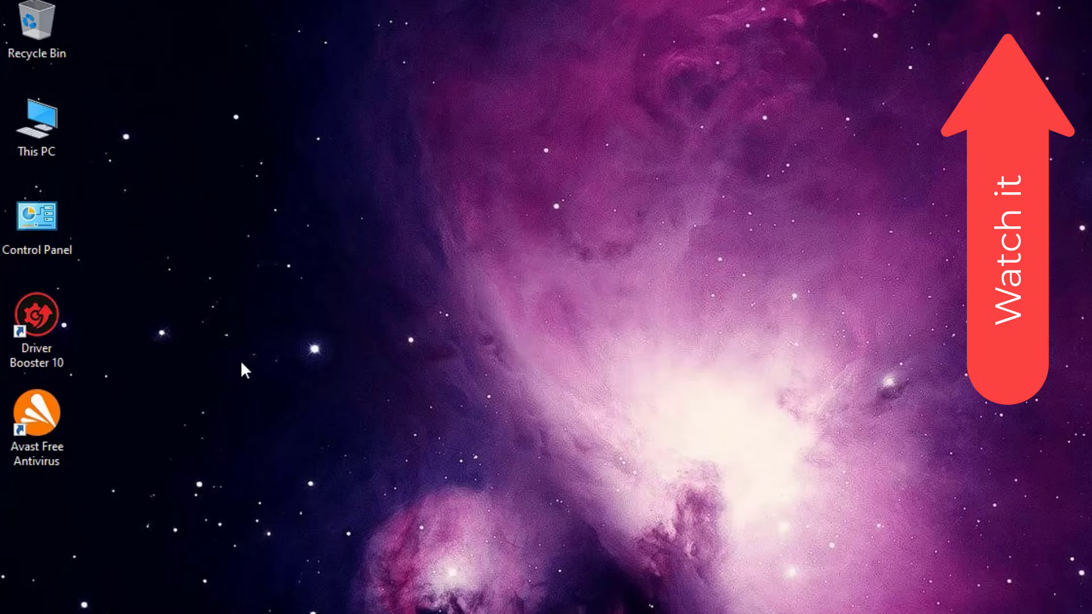
mouse_move(63, 339)
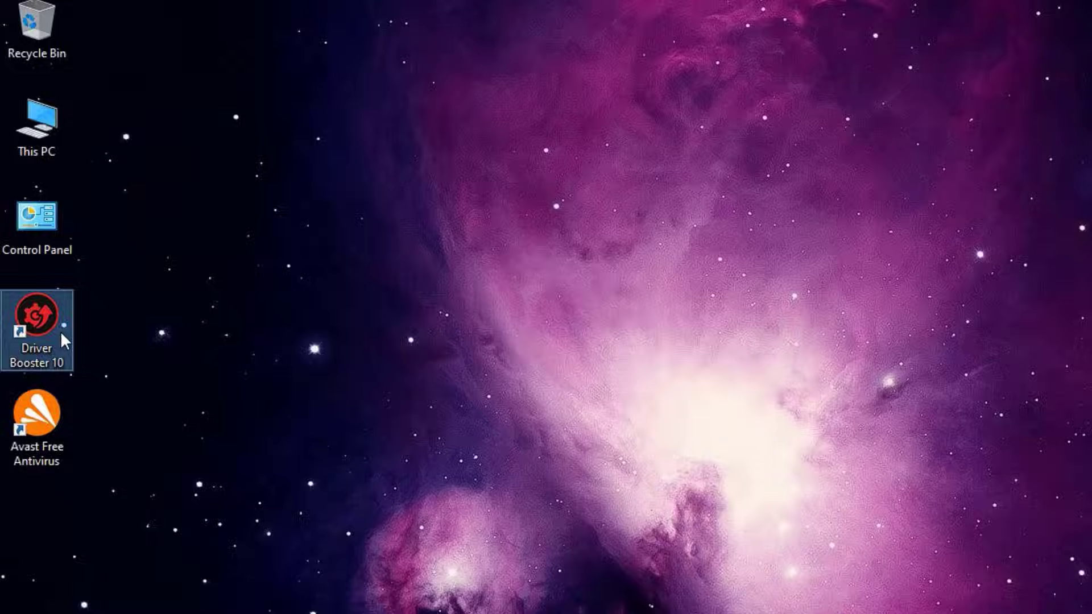
Step: Launch Driver Booster 10, scan and update the three outdated drivers, then close it
double_click(37, 331)
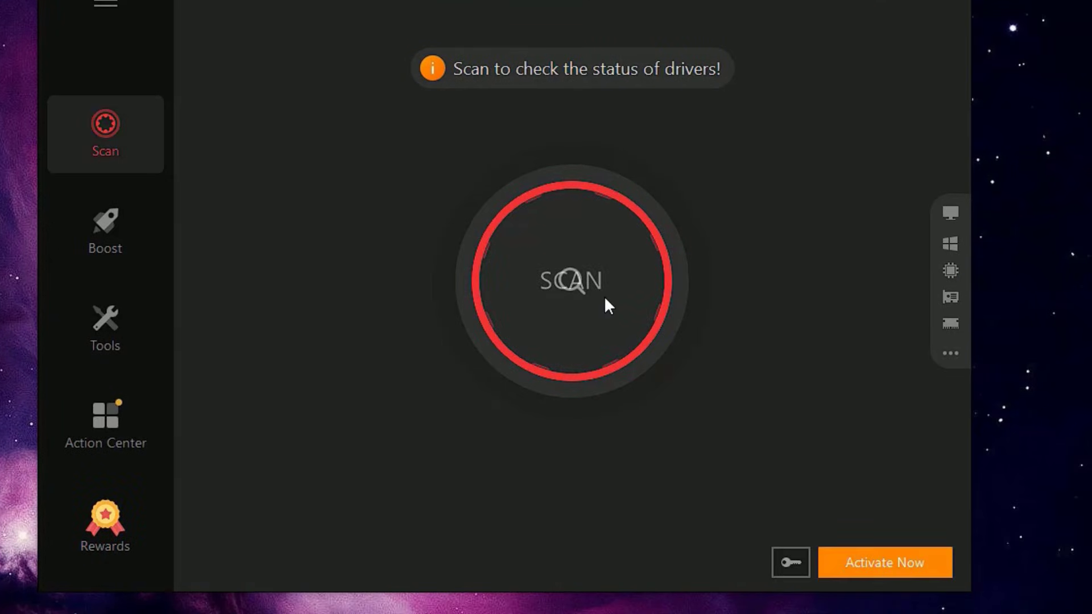
click(569, 281)
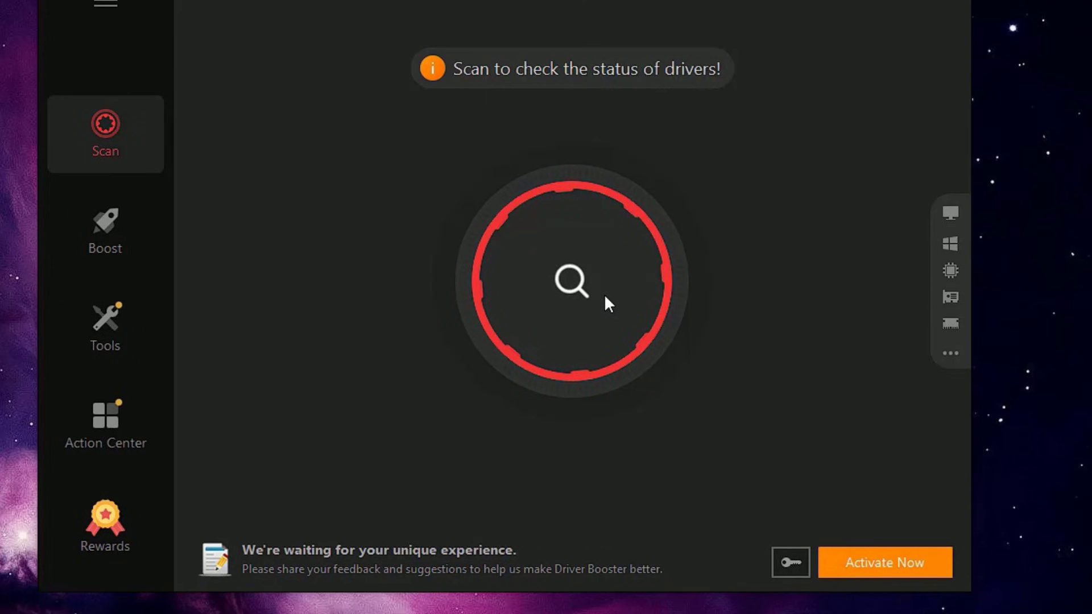
click(570, 282)
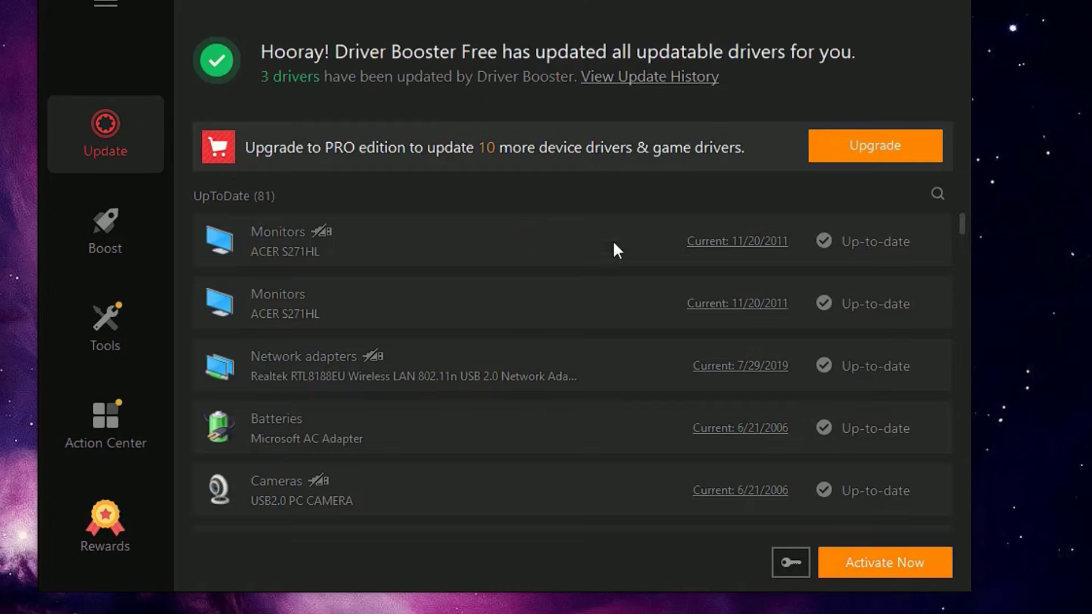
mouse_move(845, 75)
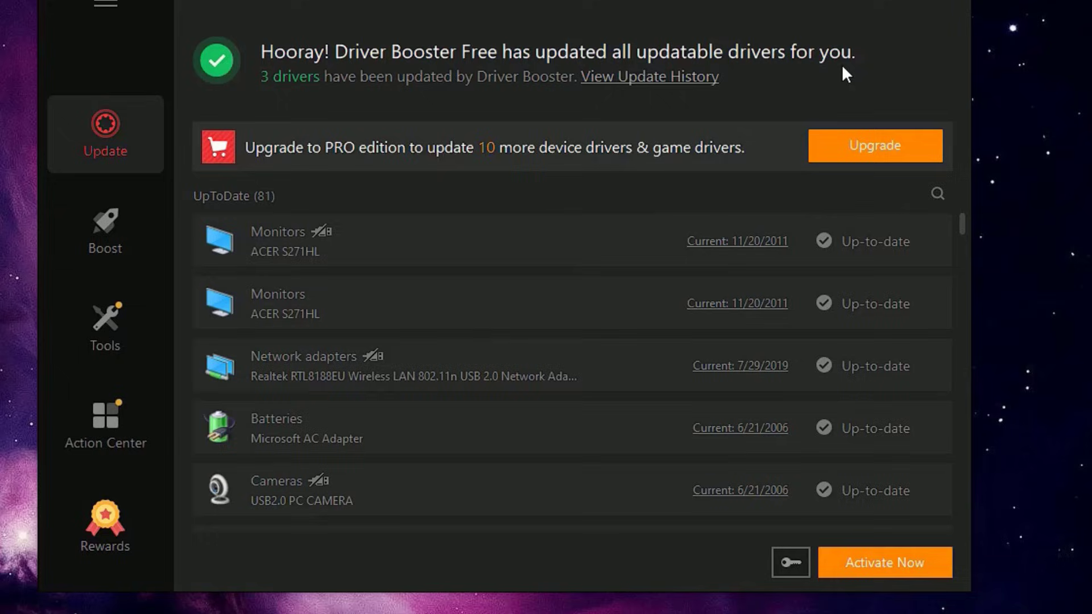
mouse_move(490, 339)
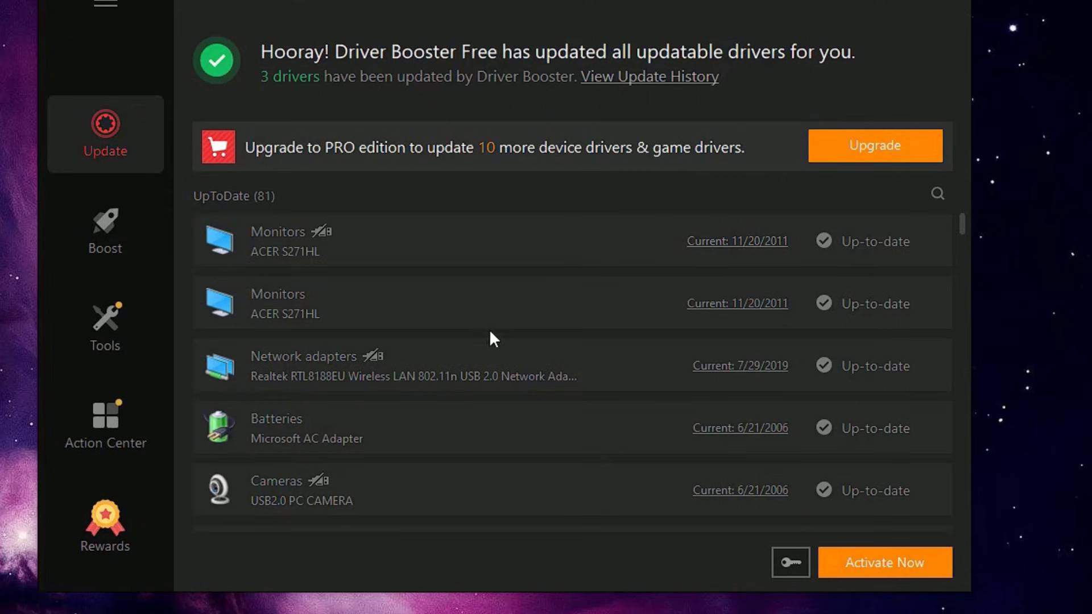
mouse_move(936, 252)
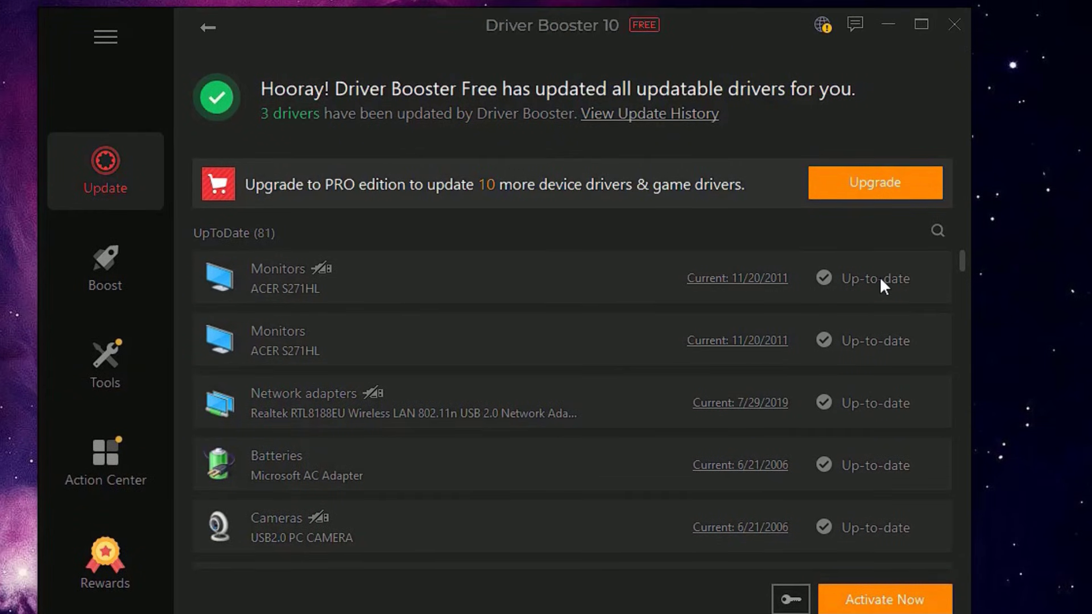
mouse_move(603, 434)
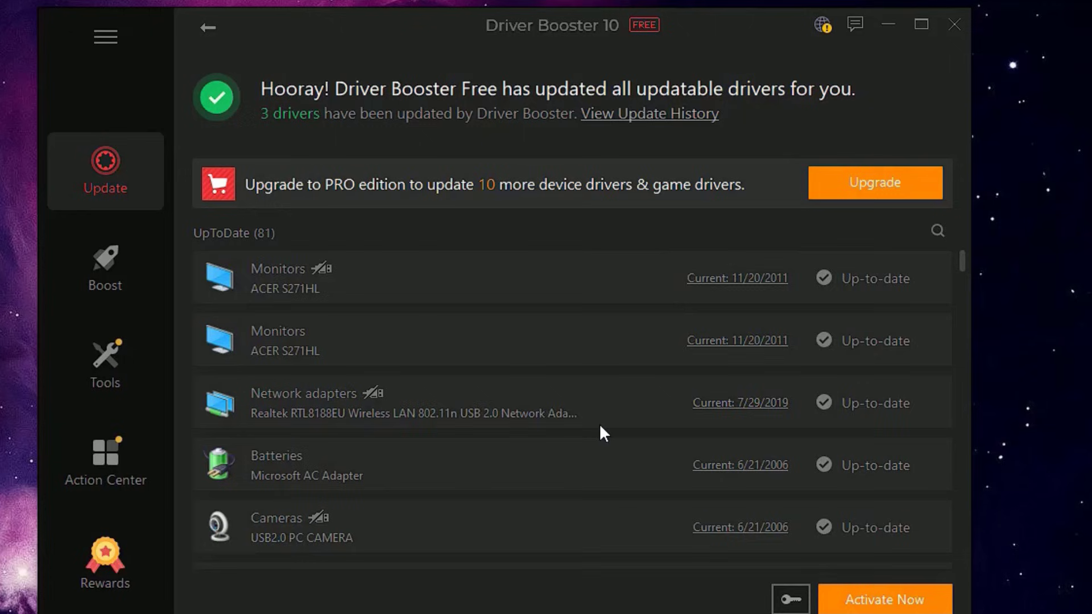
scroll(down, 3)
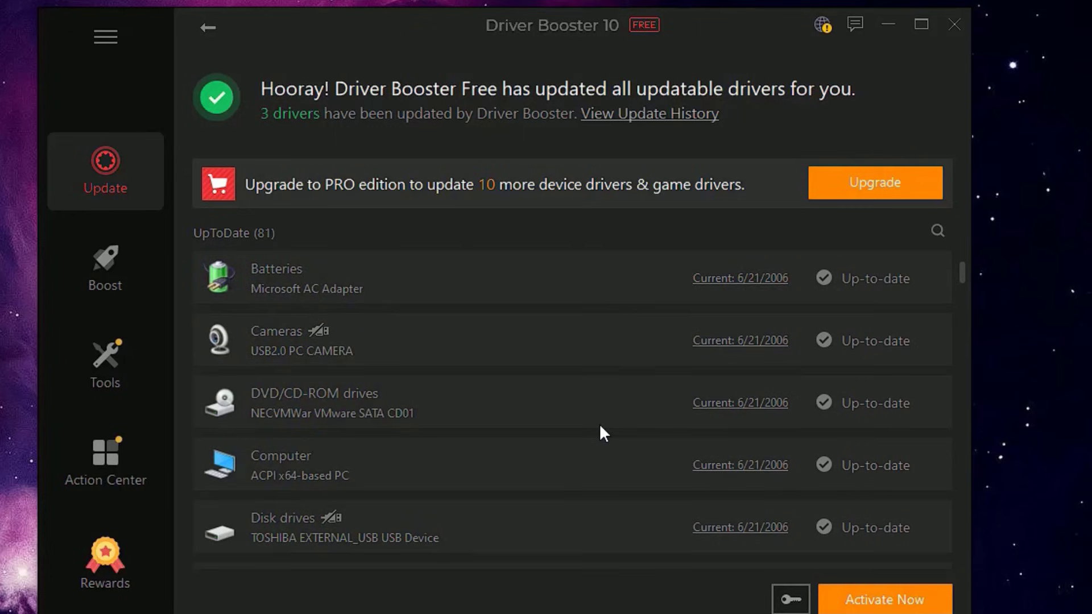
click(920, 23)
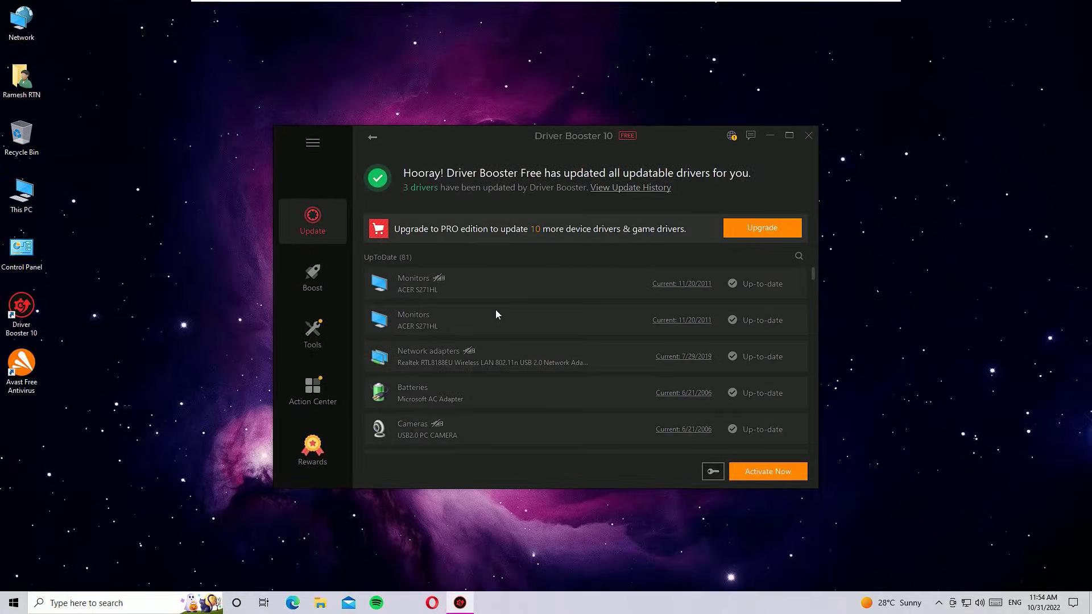
mouse_move(807, 136)
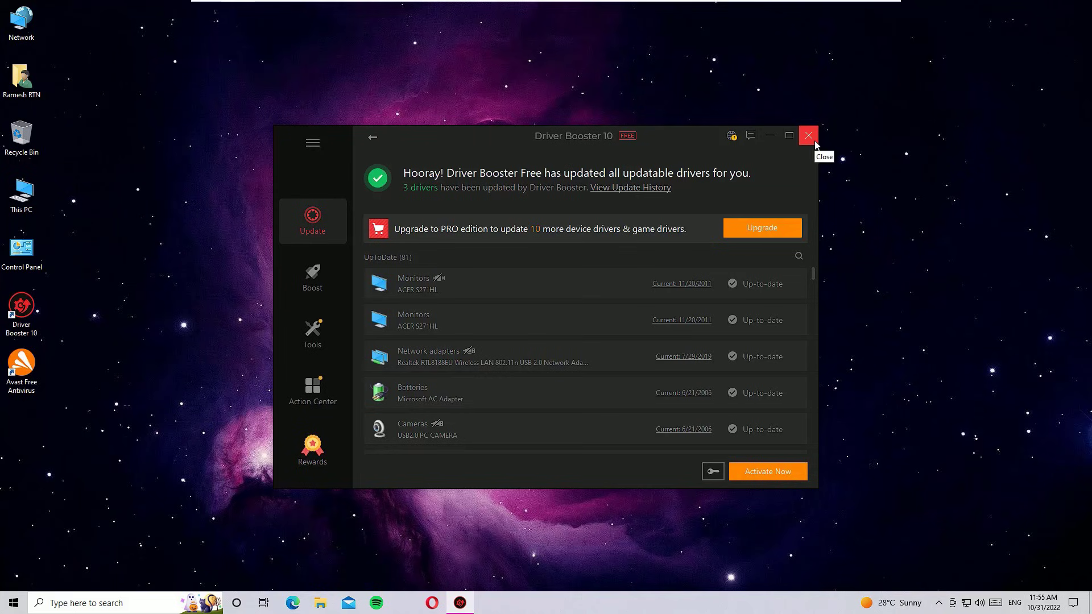
click(807, 136)
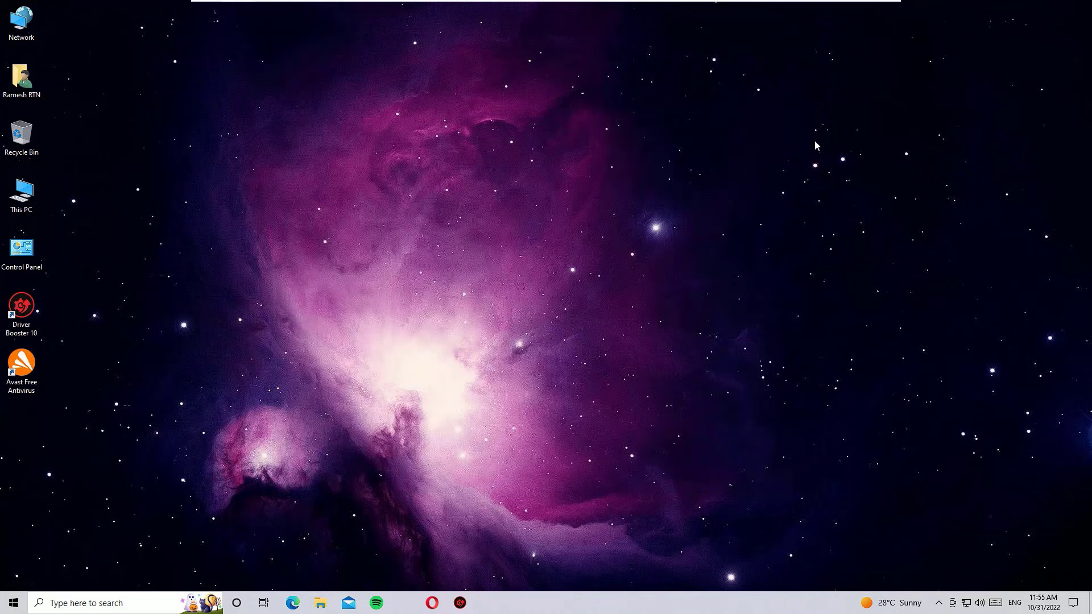